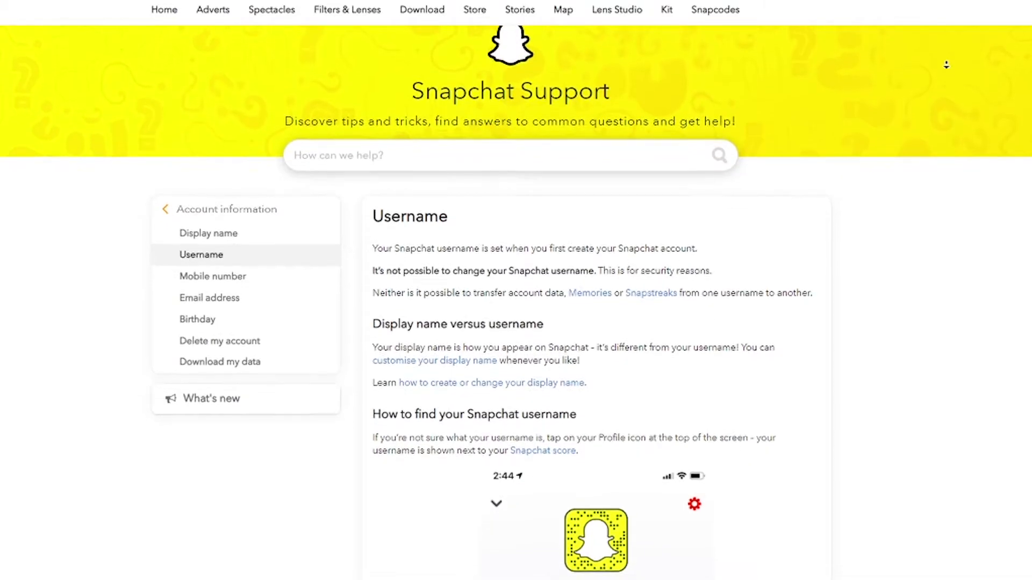
Step: Reach the profile's Display name editor from settings with the name field active for typing
{"action": "scroll", "scroll_direction": "down", "scroll_amount": 3}
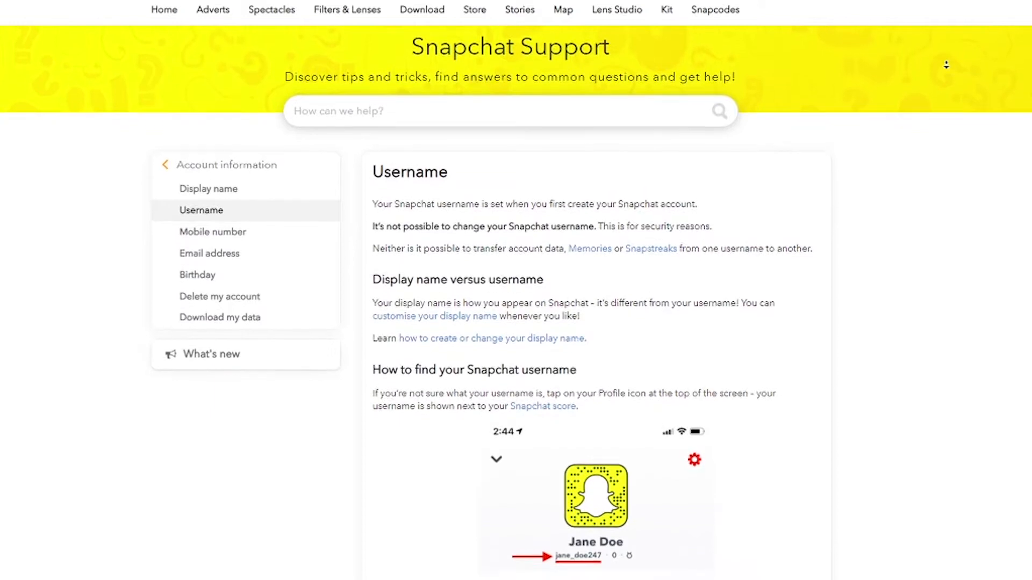
{"action": "scroll", "scroll_direction": "down", "scroll_amount": 3}
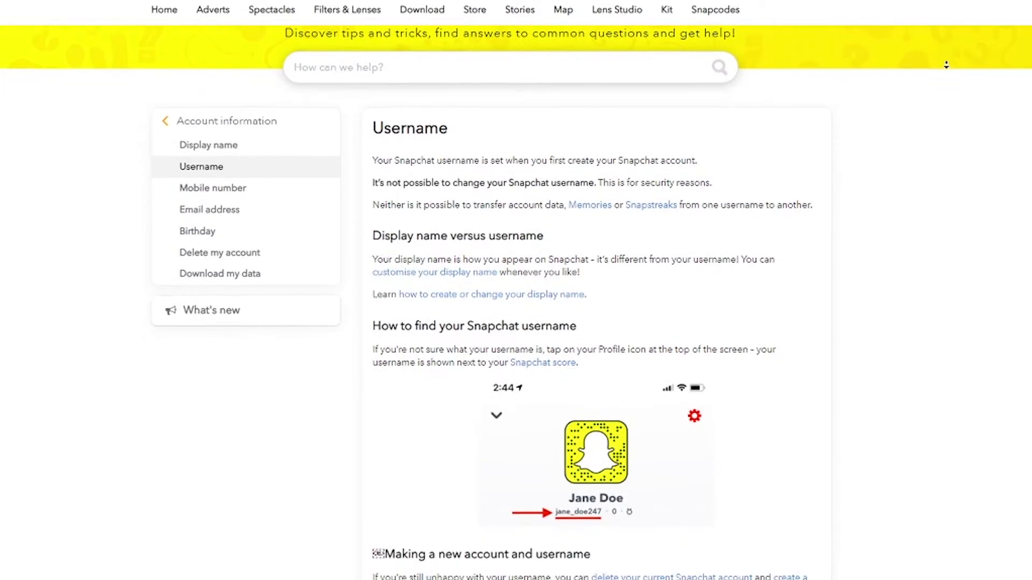
{"action": "scroll", "scroll_direction": "down", "scroll_amount": 3}
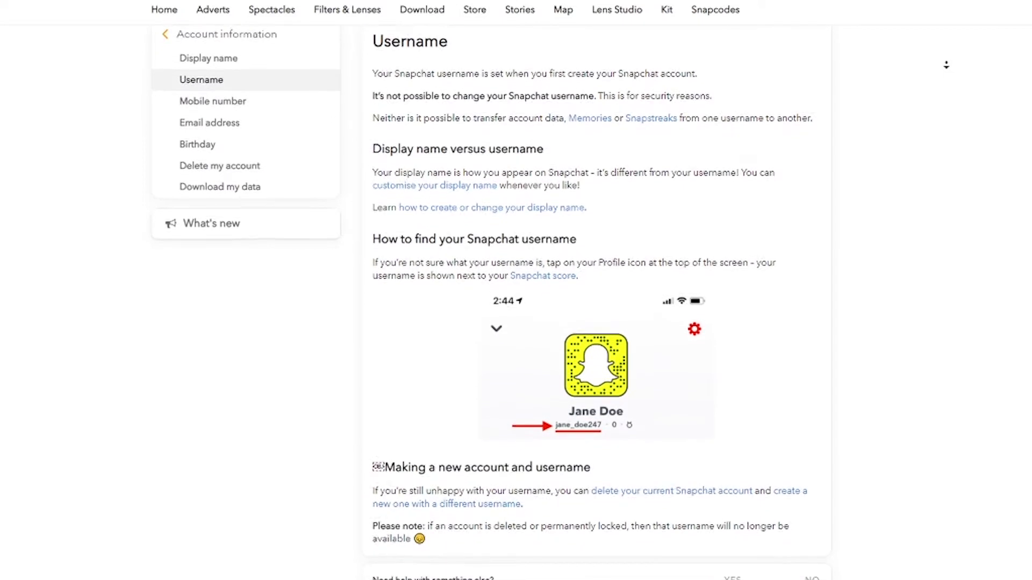
{"action": "scroll", "scroll_direction": "down", "scroll_amount": 3}
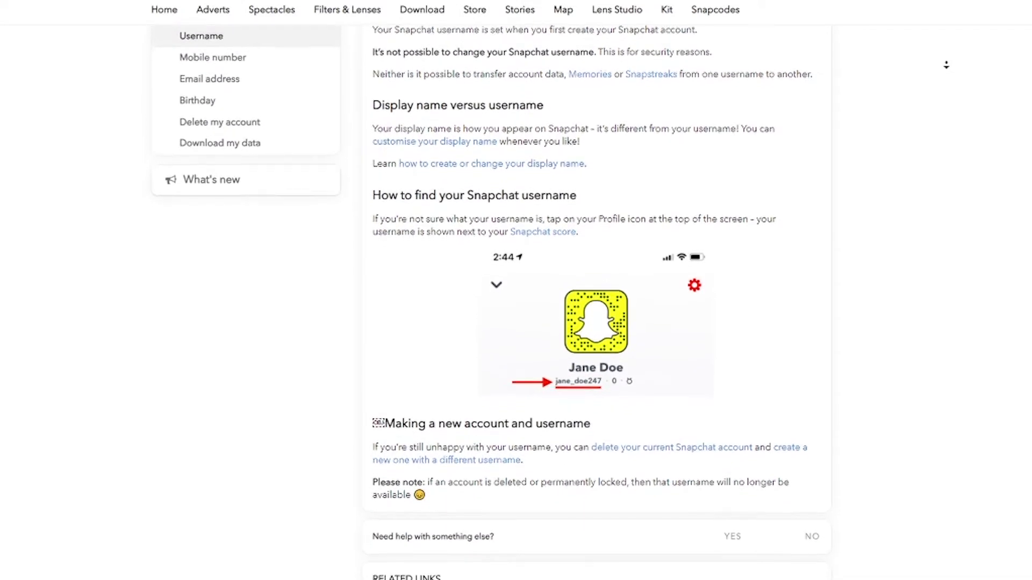
{"action": "scroll", "scroll_direction": "down", "scroll_amount": 3}
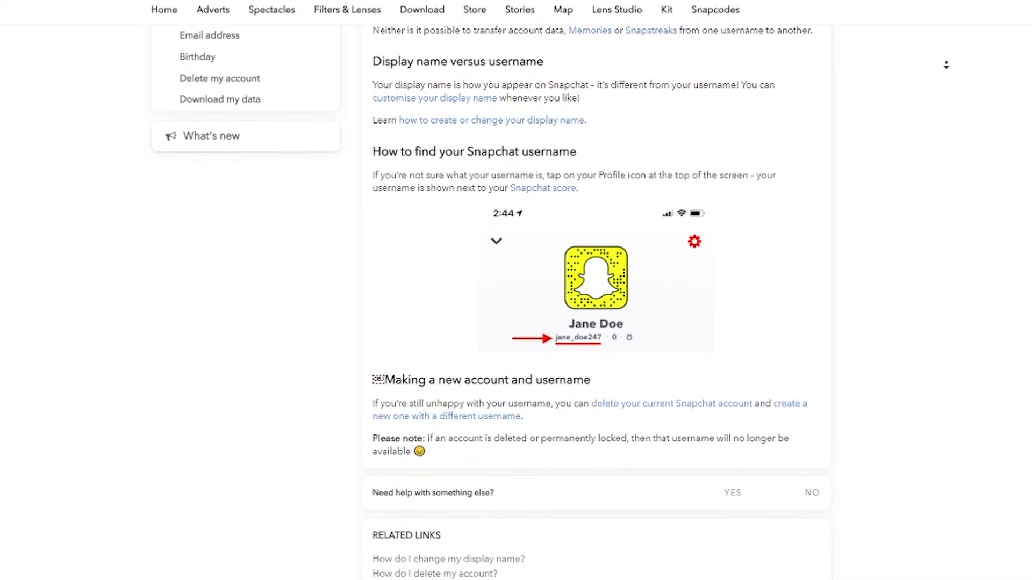
{"action": "scroll", "scroll_direction": "down", "scroll_amount": 3}
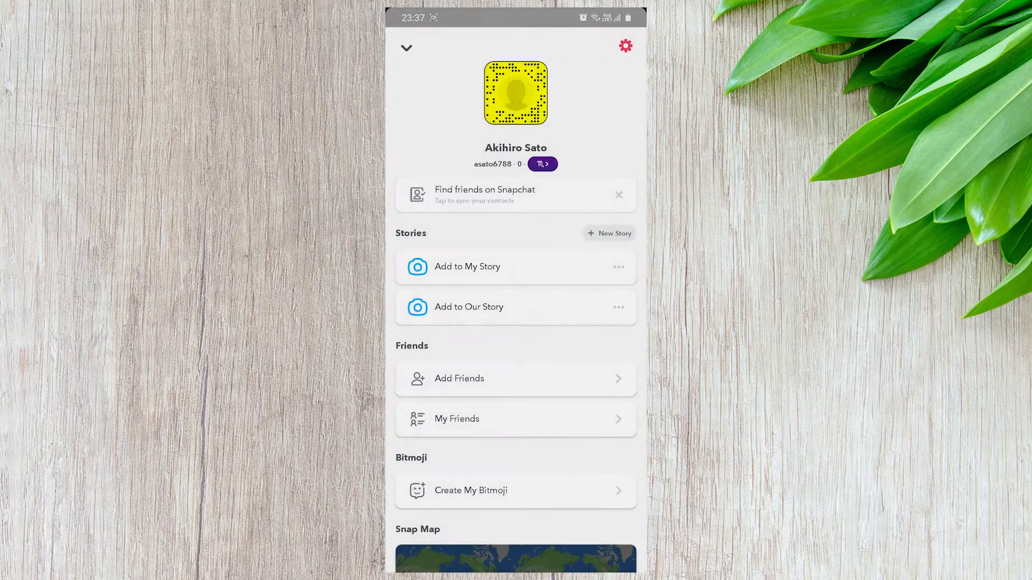
{"action": "left_click", "coordinate": [515, 148]}
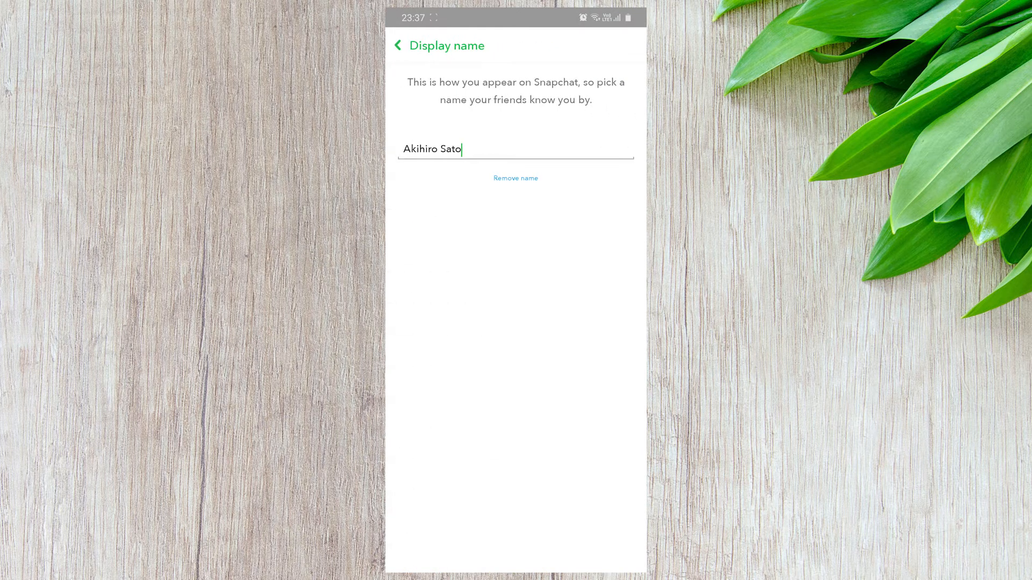
{"action": "left_click", "coordinate": [462, 149]}
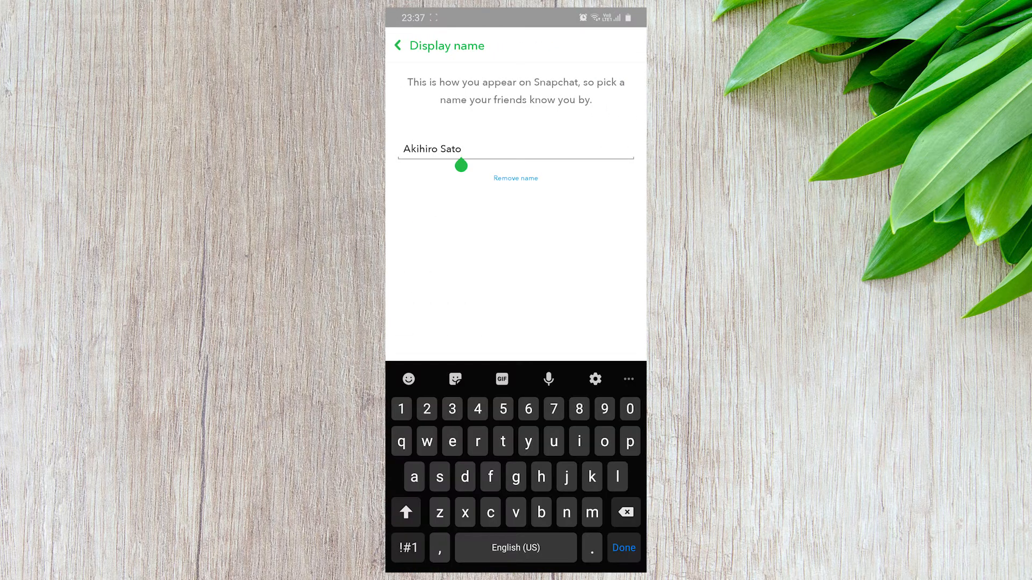
{"action": "left_click", "coordinate": [625, 512]}
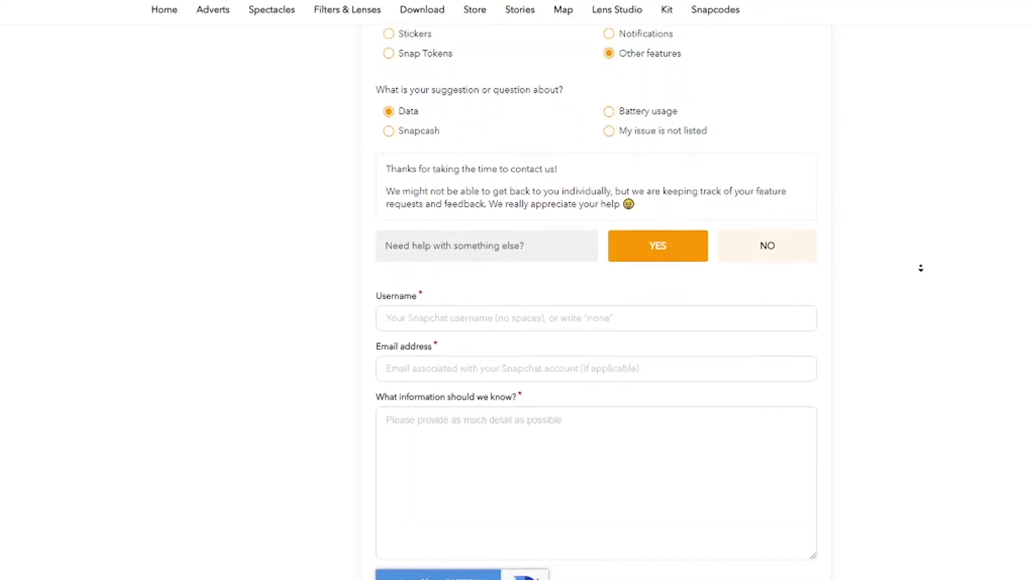
{"action": "type", "text": "a"}
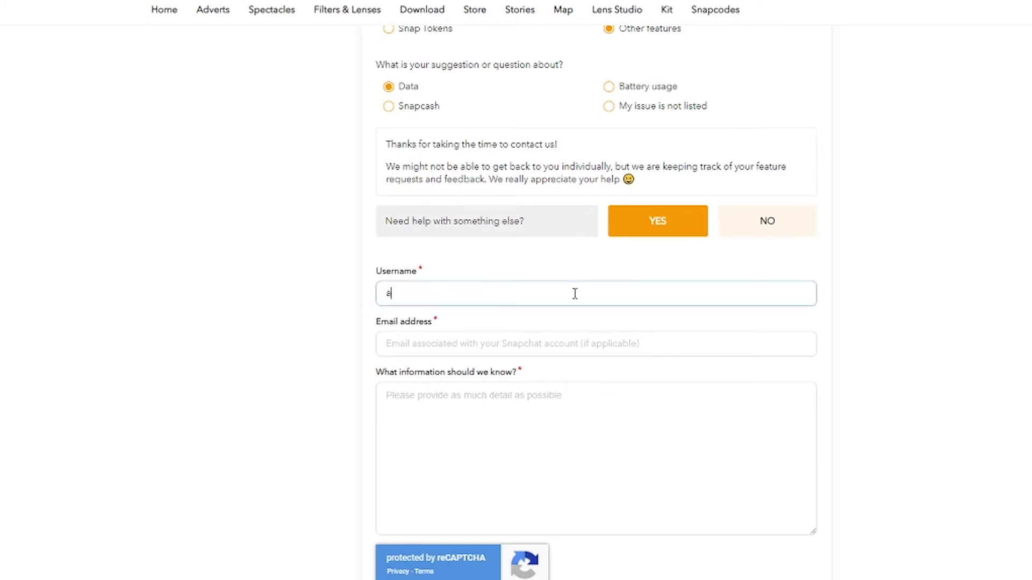
{"action": "type", "text": "tgodmod"}
{"action": "left_click", "coordinate": [597, 458]}
{"action": "type", "text": "hey, i want to ch"}
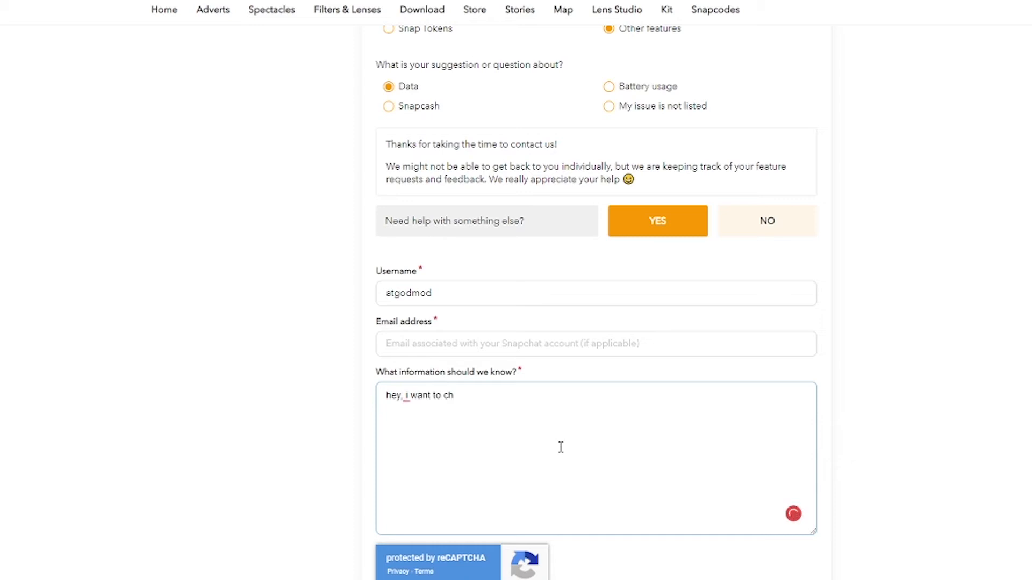
Step: Write the details message asking to change my Snapchat username, adding 'I am a celeb'
{"action": "type", "text": "ange my snapchat"}
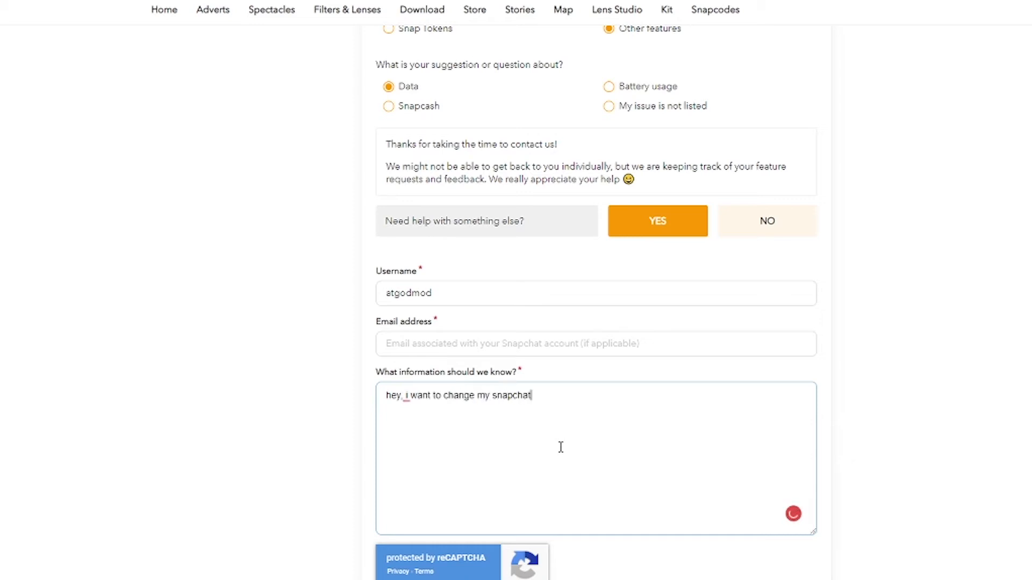
{"action": "type", "text": "username"}
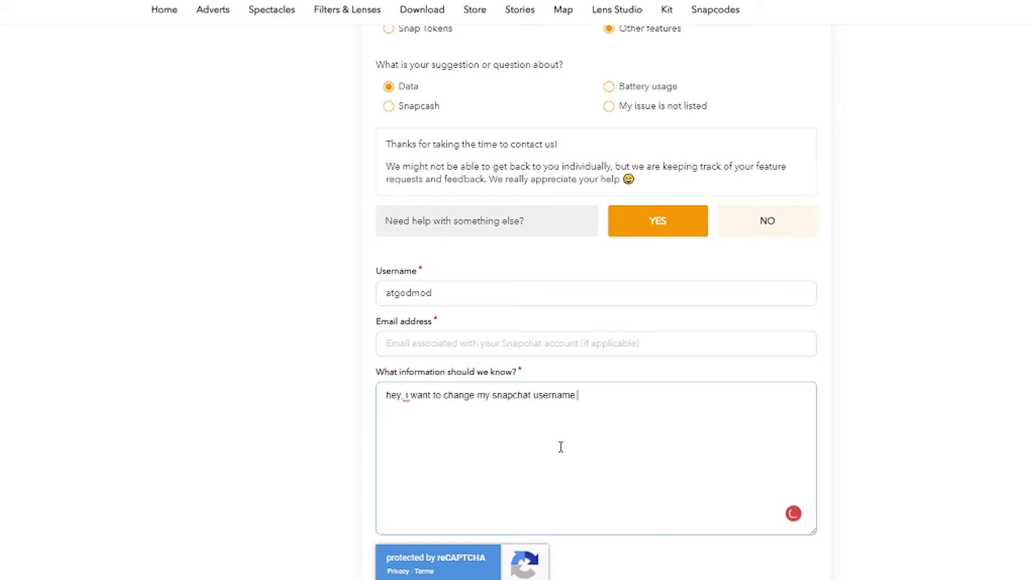
{"action": "type", "text": "I am a celebr"}
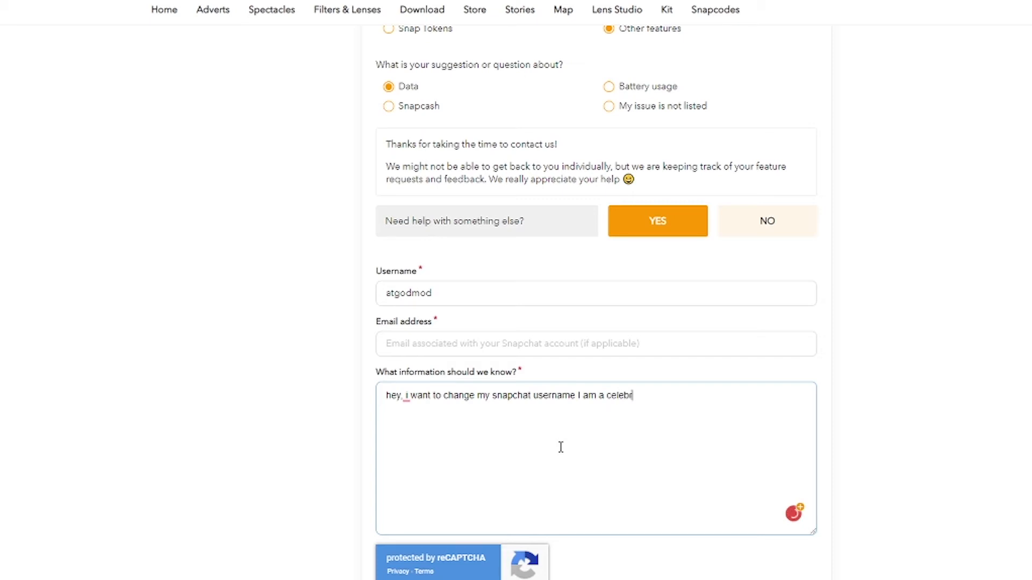